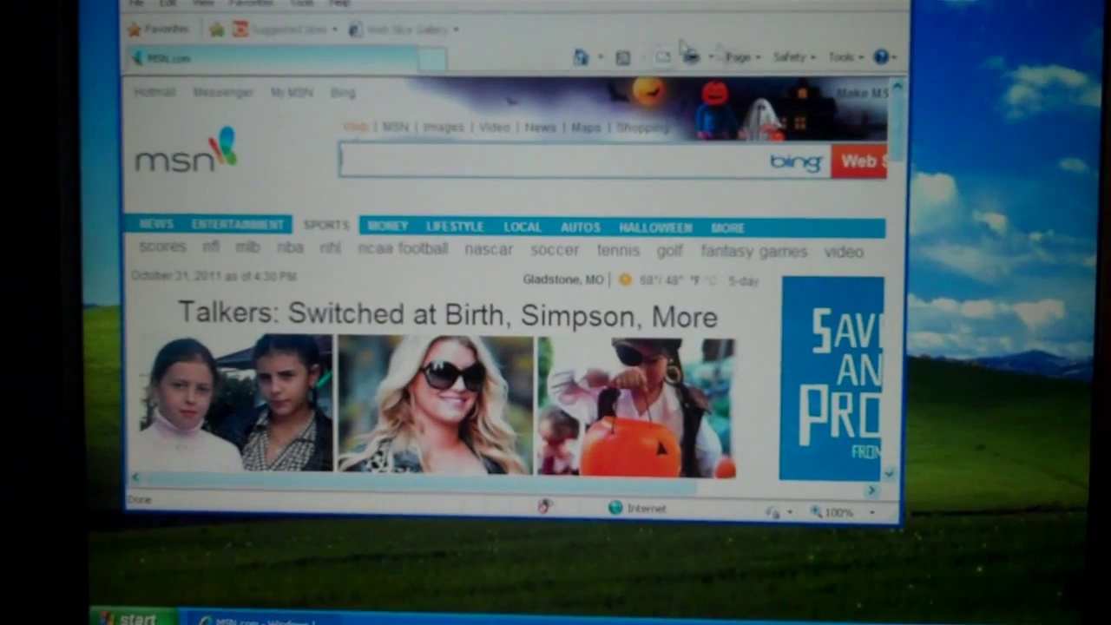
- Show the Favorites menu listing the saved favorites over the MSN homepage
{"action": "left_click", "coordinate": [252, 66]}
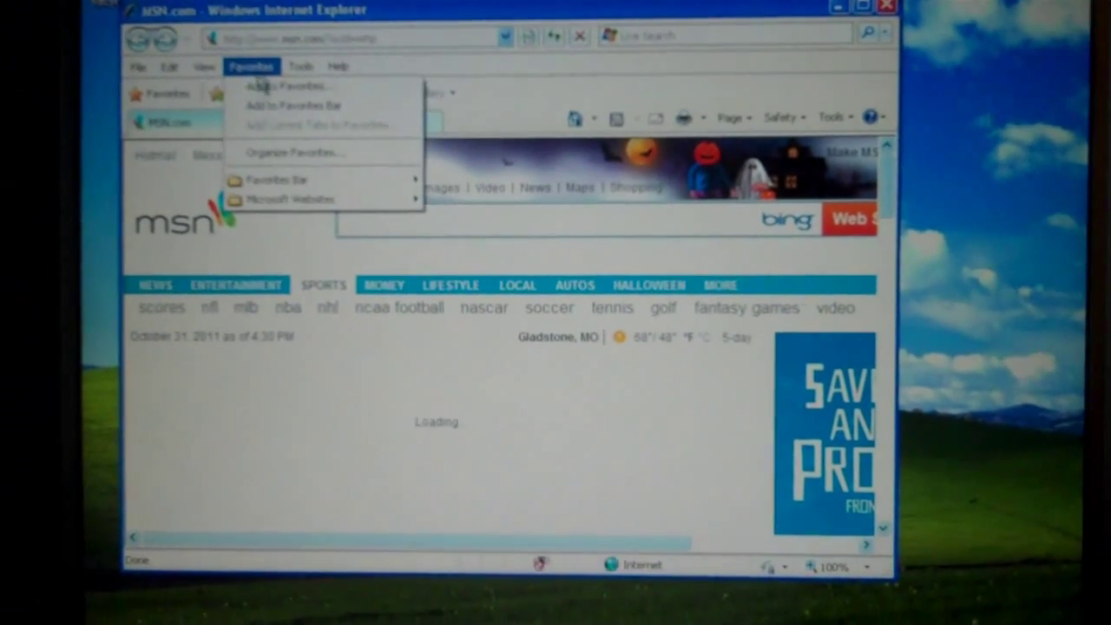